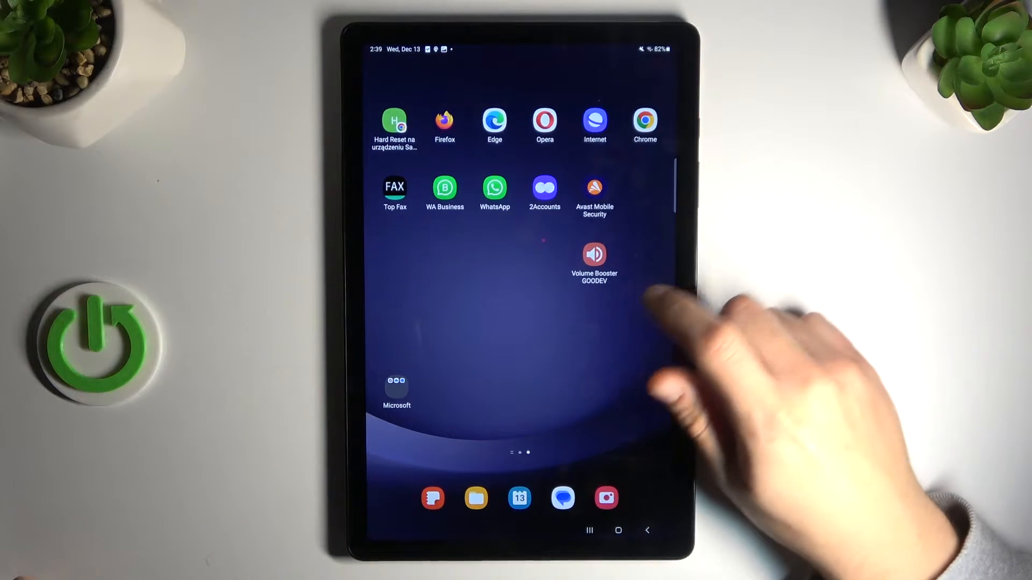
Step: Open Settings from the home screen and go to the Apps list
scroll(left, 3)
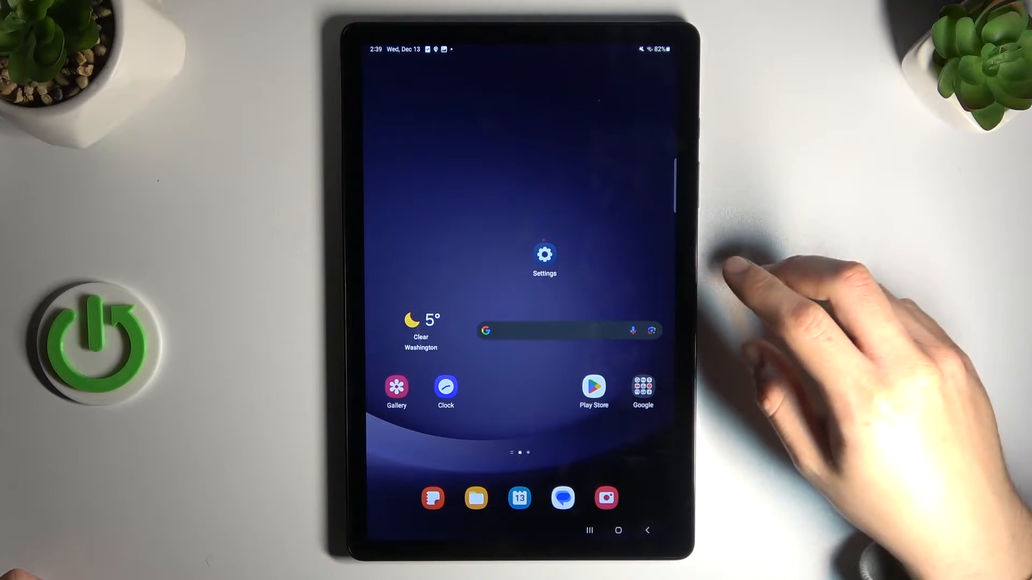
click(543, 255)
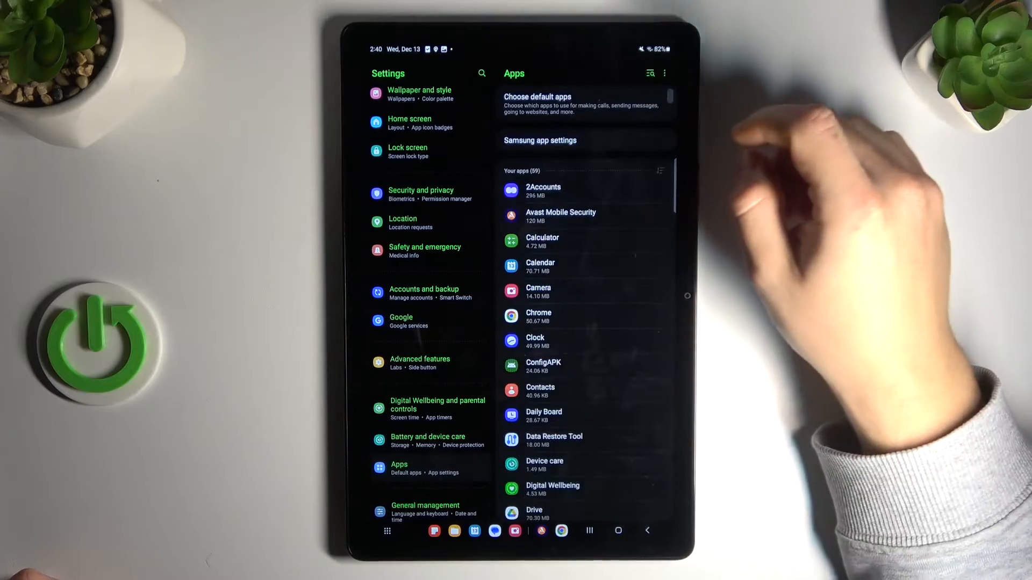
Step: Uninstall Volume Booster GOODEV from its app info page
scroll(down, 3)
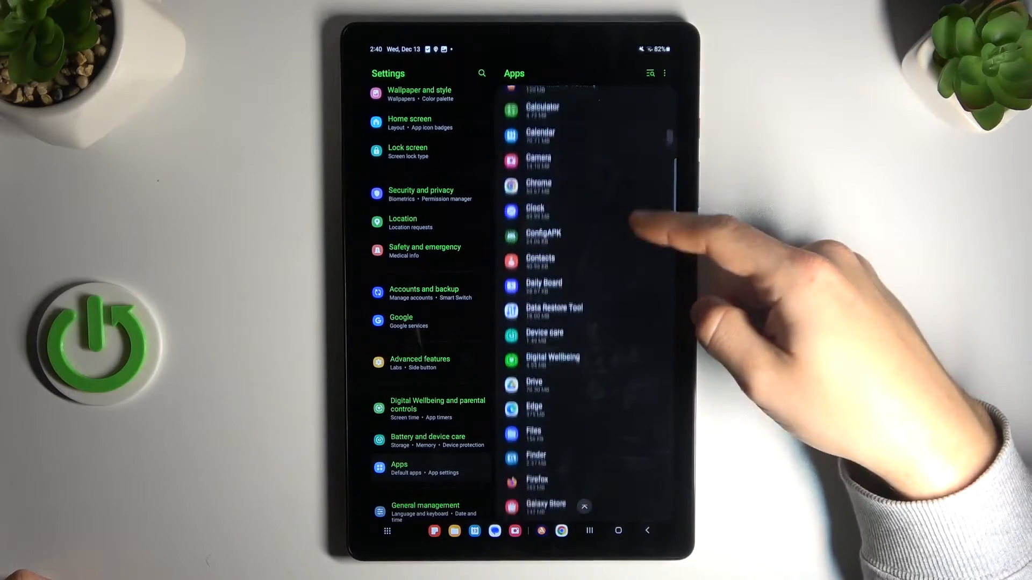
scroll(down, 3)
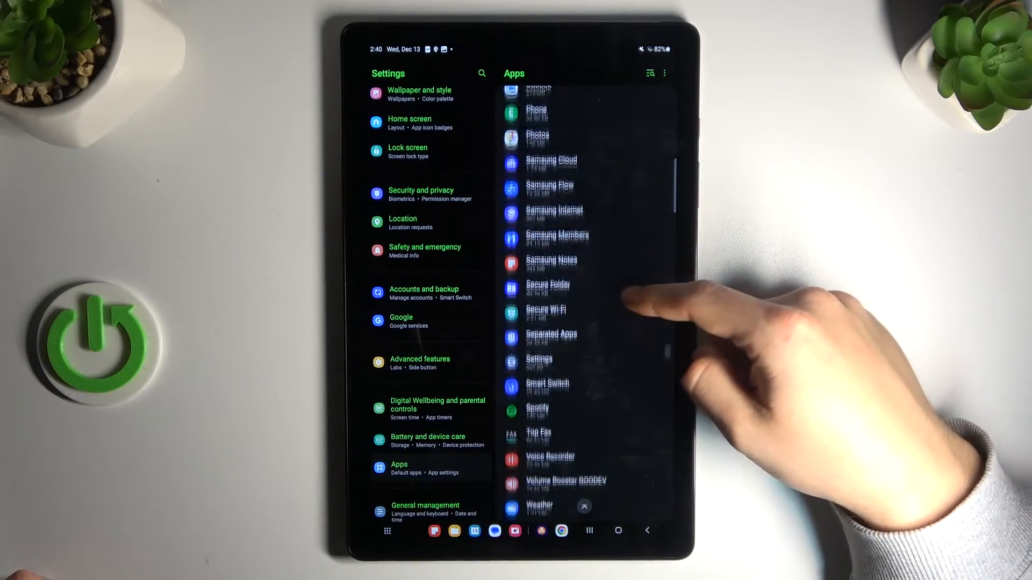
scroll(down, 3)
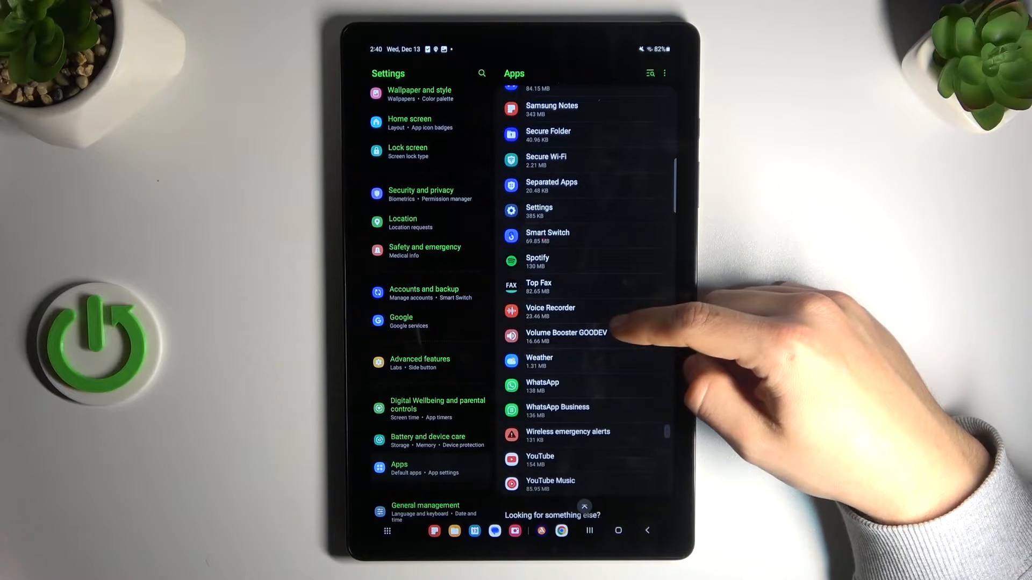
click(565, 335)
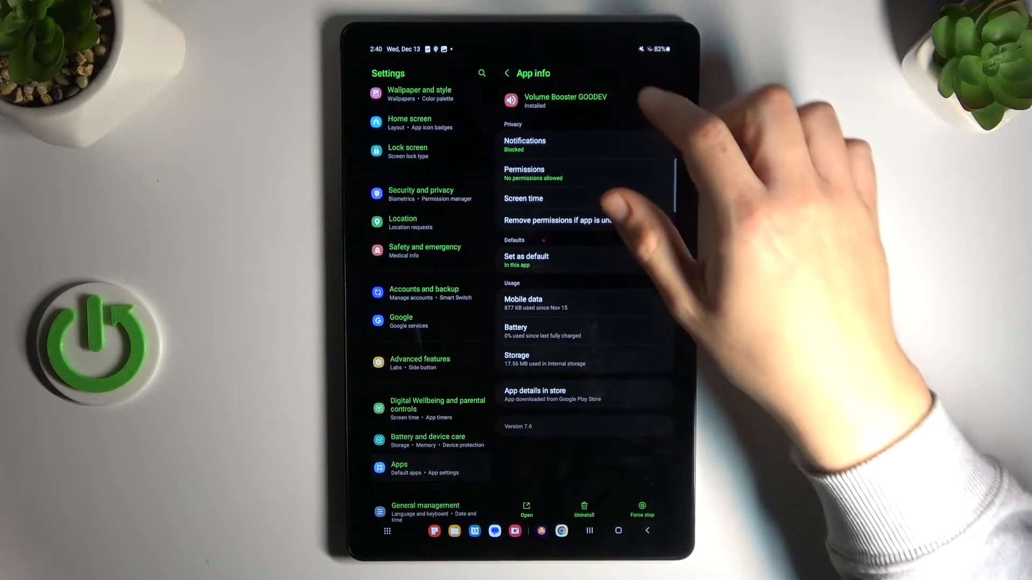
click(582, 507)
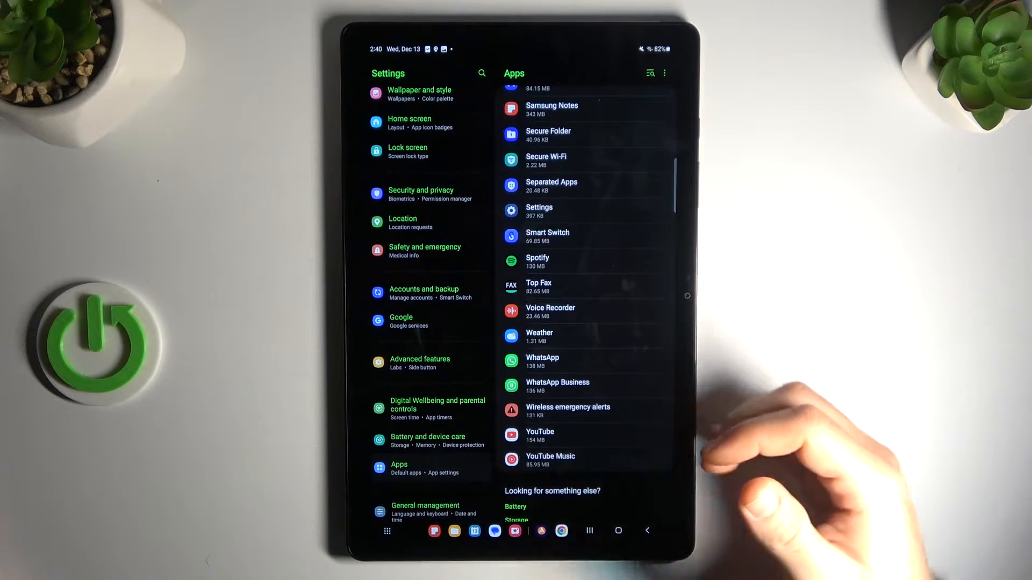
Step: Clear all of Chrome's stored data from its Storage page
scroll(up, 3)
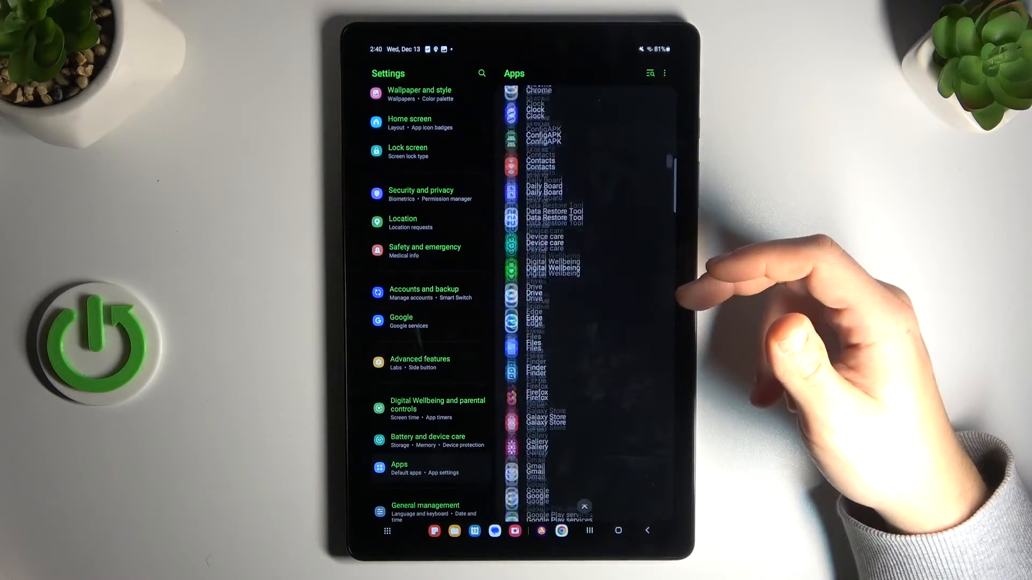
click(539, 90)
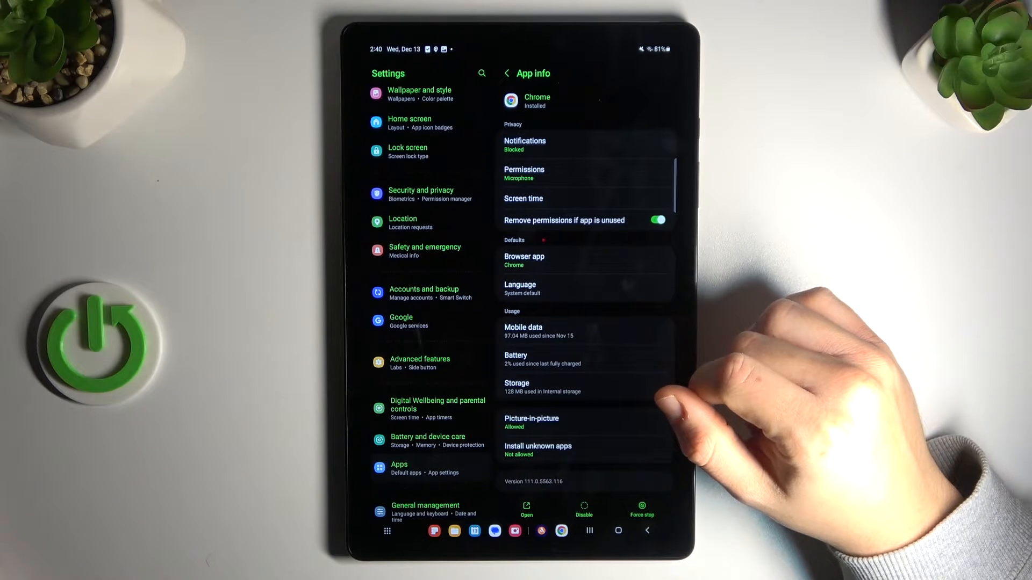
click(517, 387)
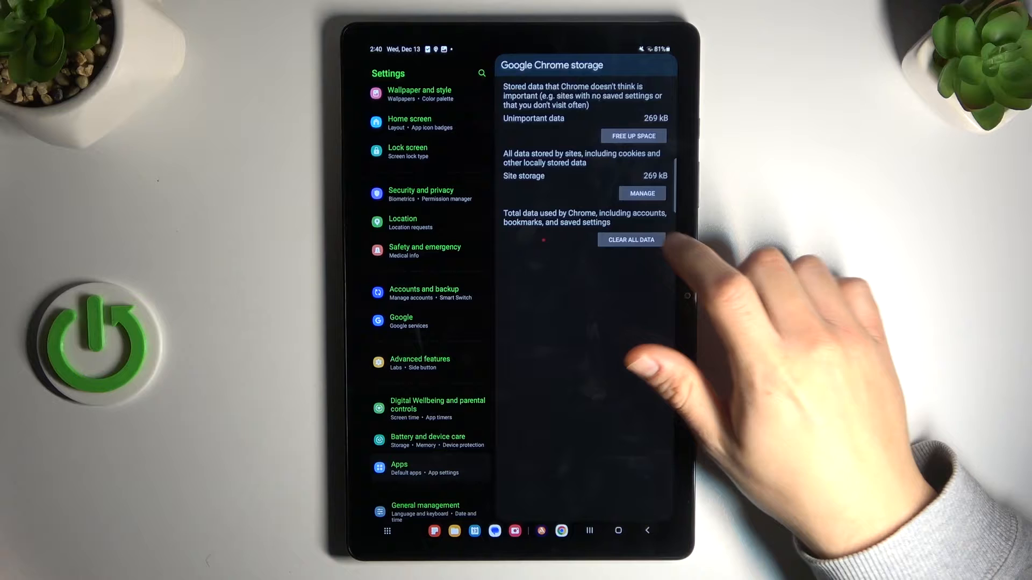
click(509, 73)
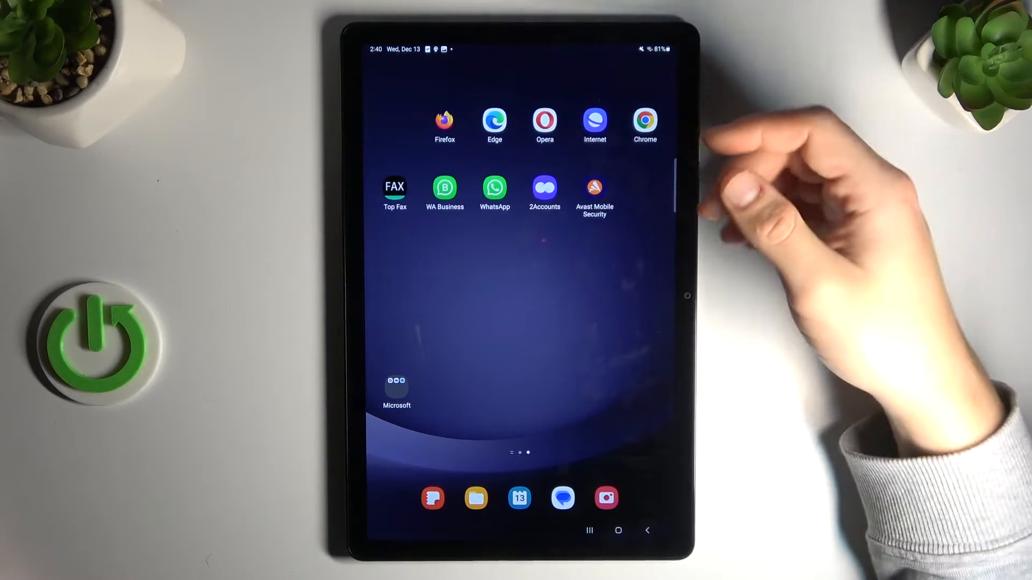
Step: Launch Avast, continue through onboarding as a free user, and start the first Smart Scan
click(593, 186)
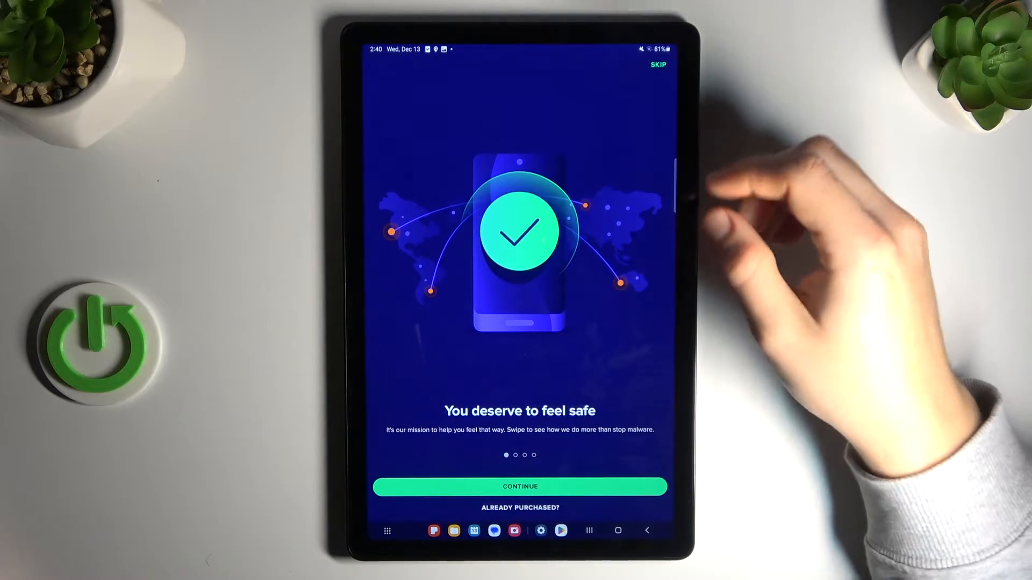
click(520, 486)
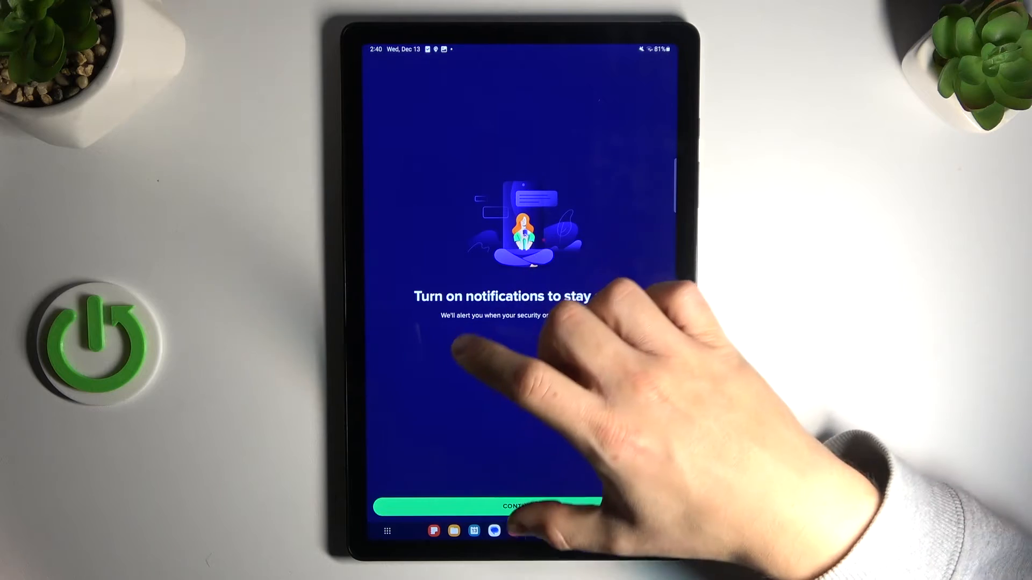
click(519, 506)
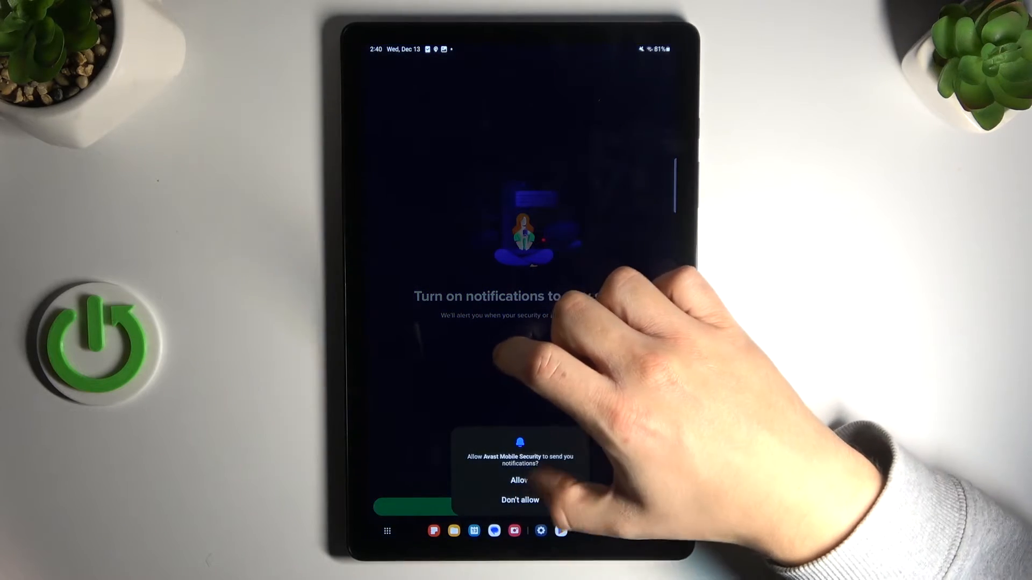
click(519, 480)
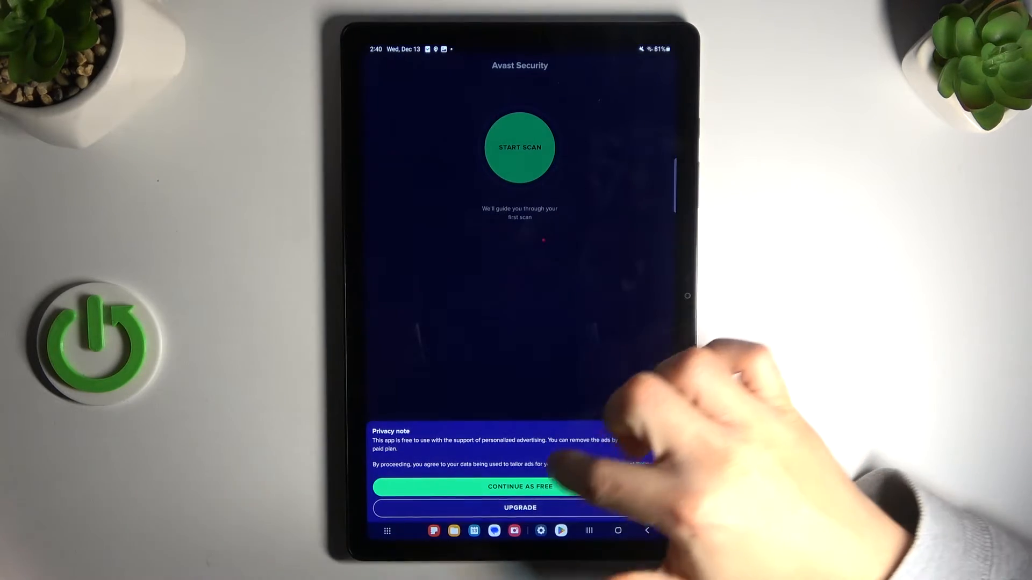
click(519, 486)
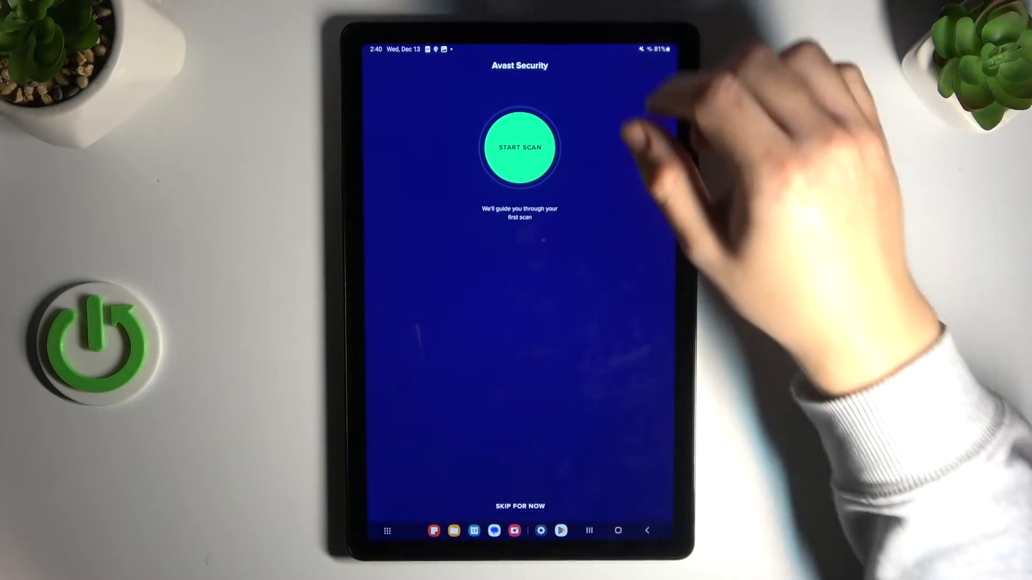
click(519, 148)
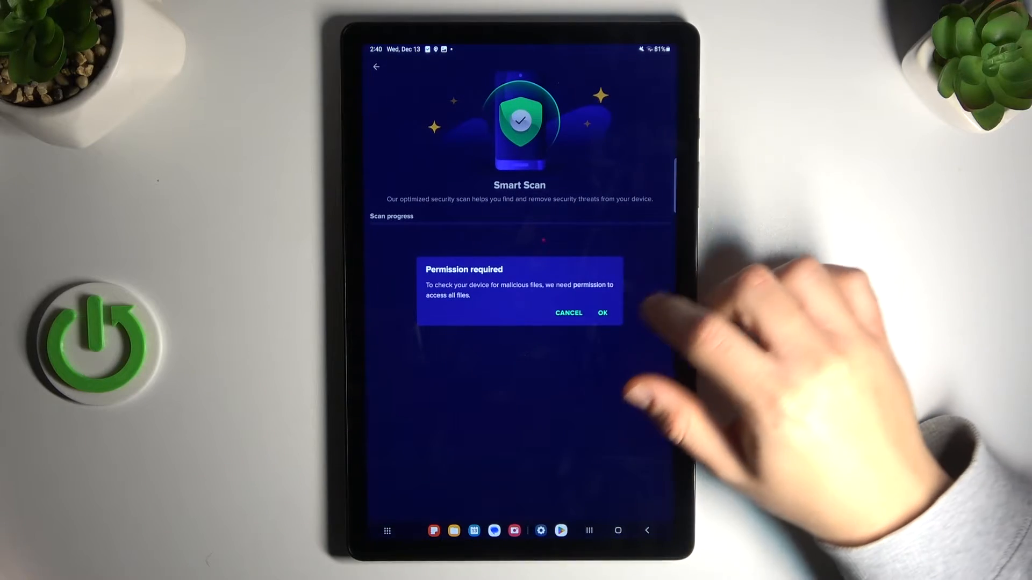
Step: Accept the permission request and switch on all-files access for Avast Mobile Security
click(601, 313)
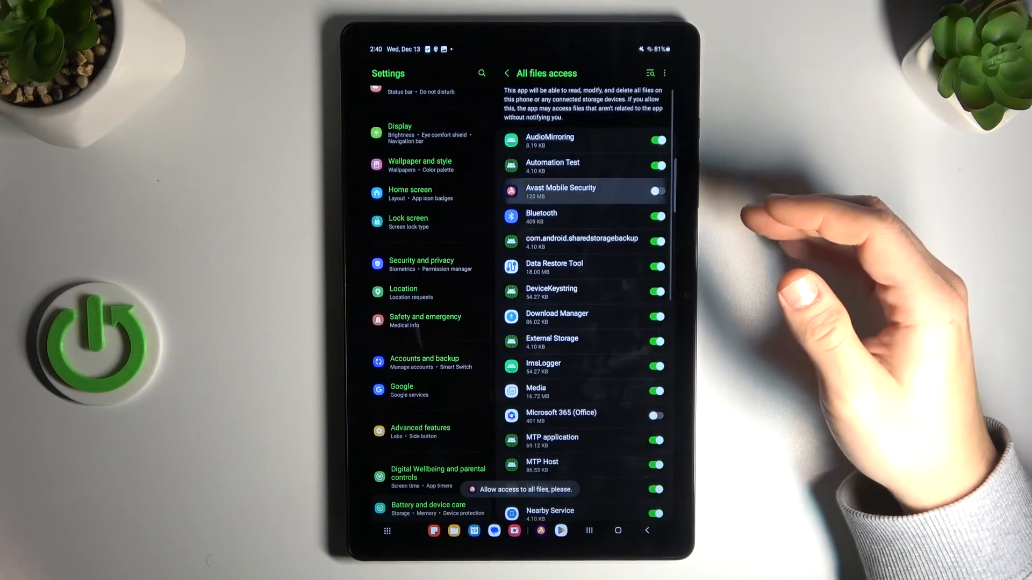
click(655, 191)
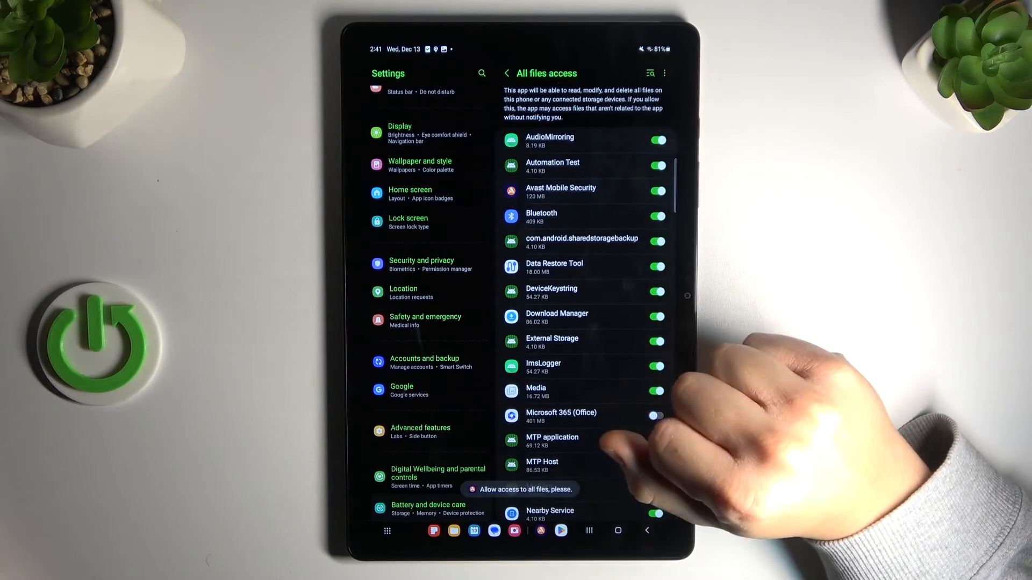